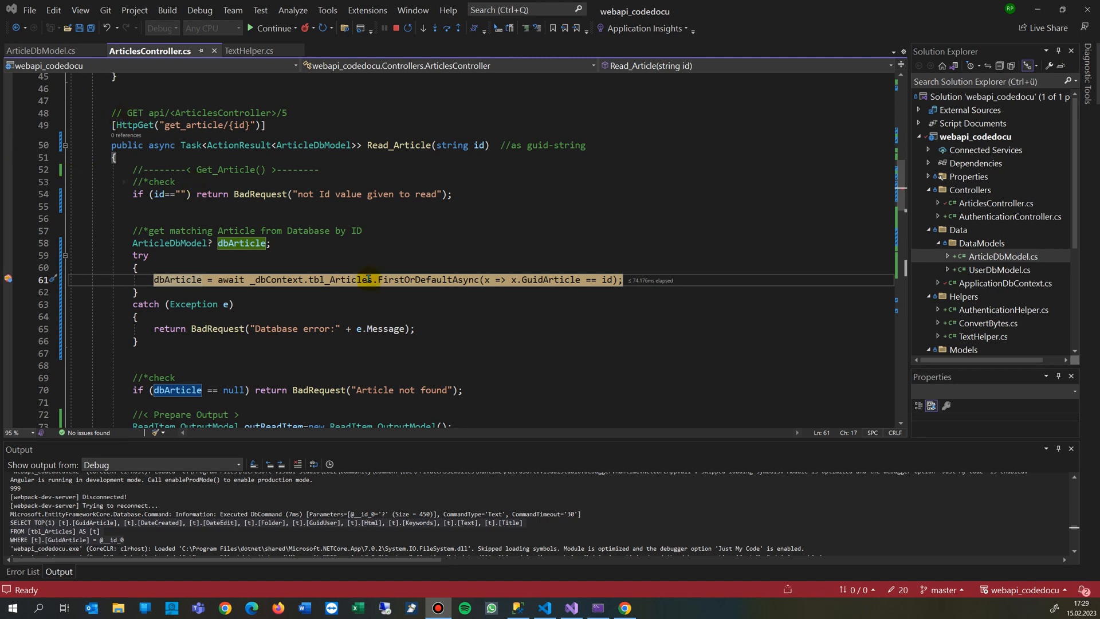
mouse_move(374, 107)
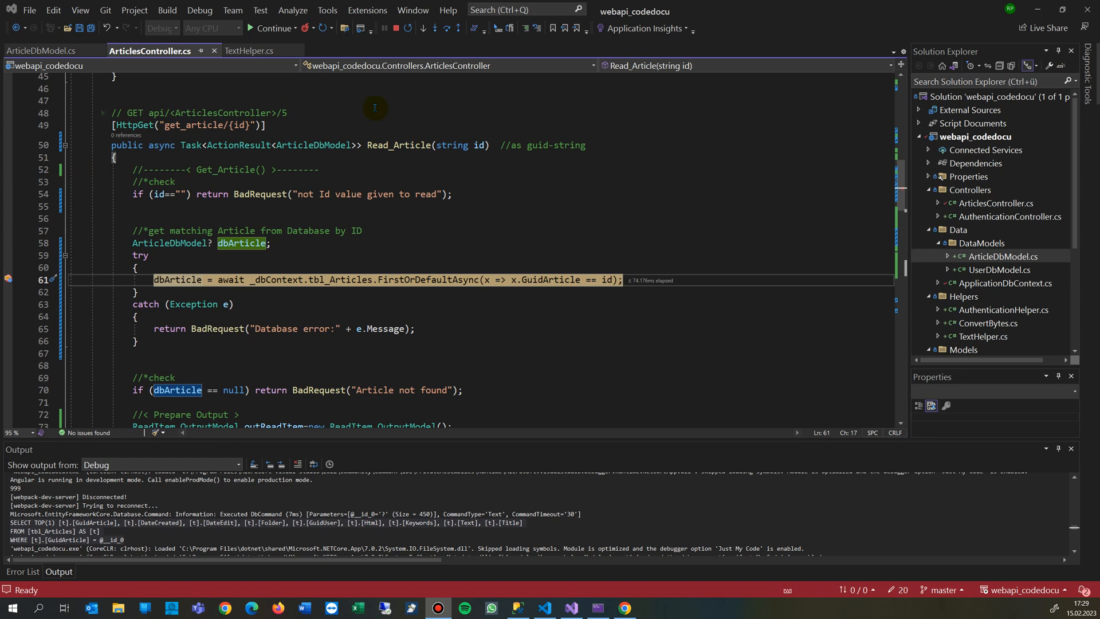
mouse_move(256, 146)
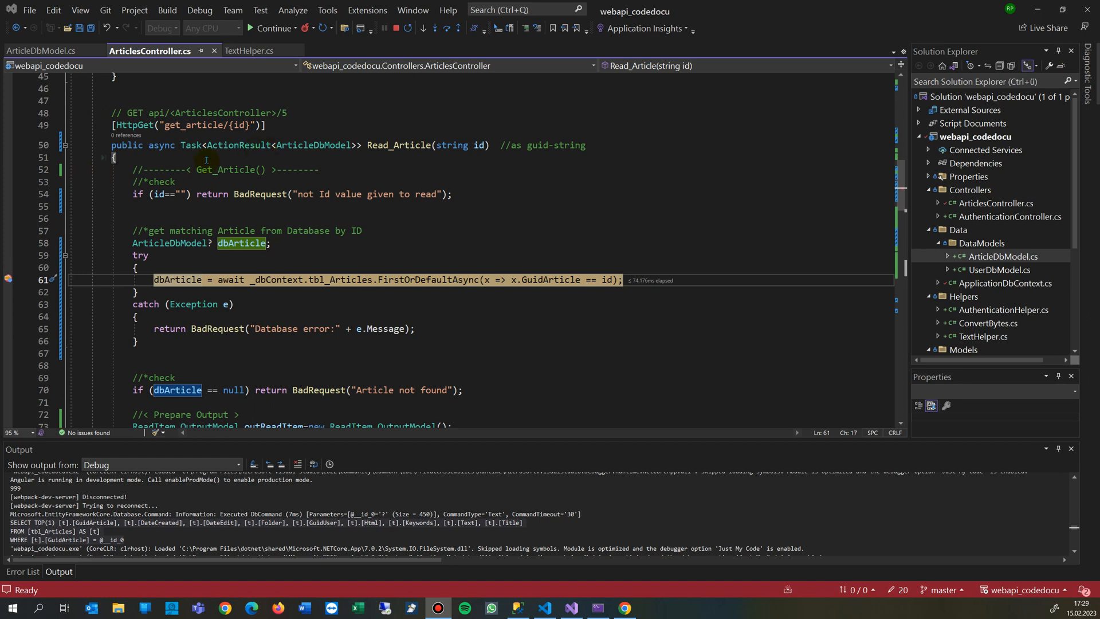
mouse_move(208, 304)
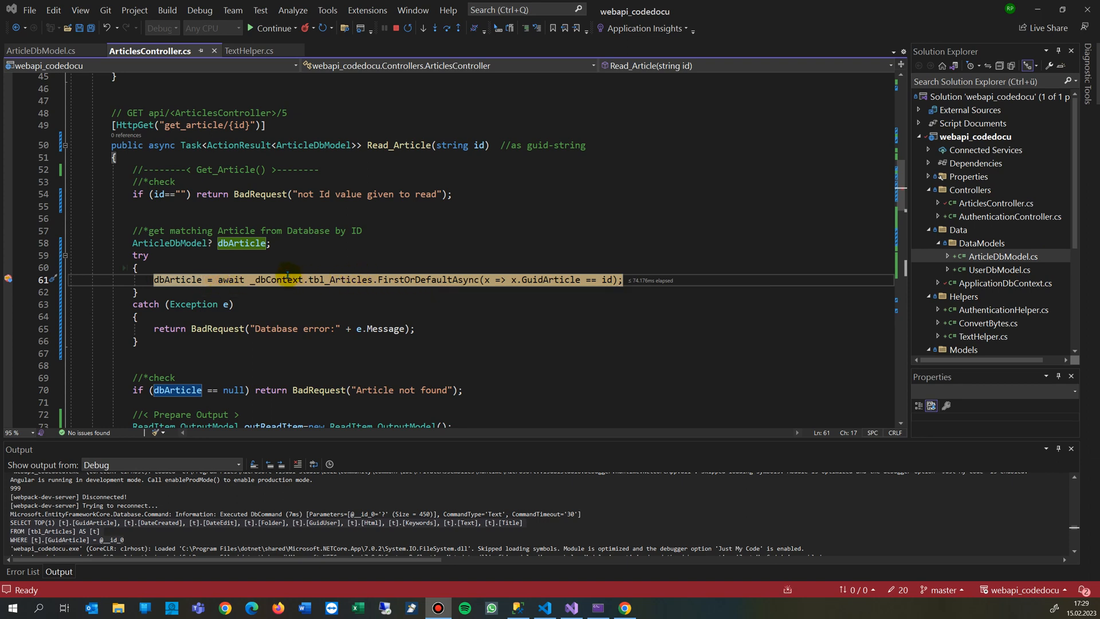
mouse_move(344, 279)
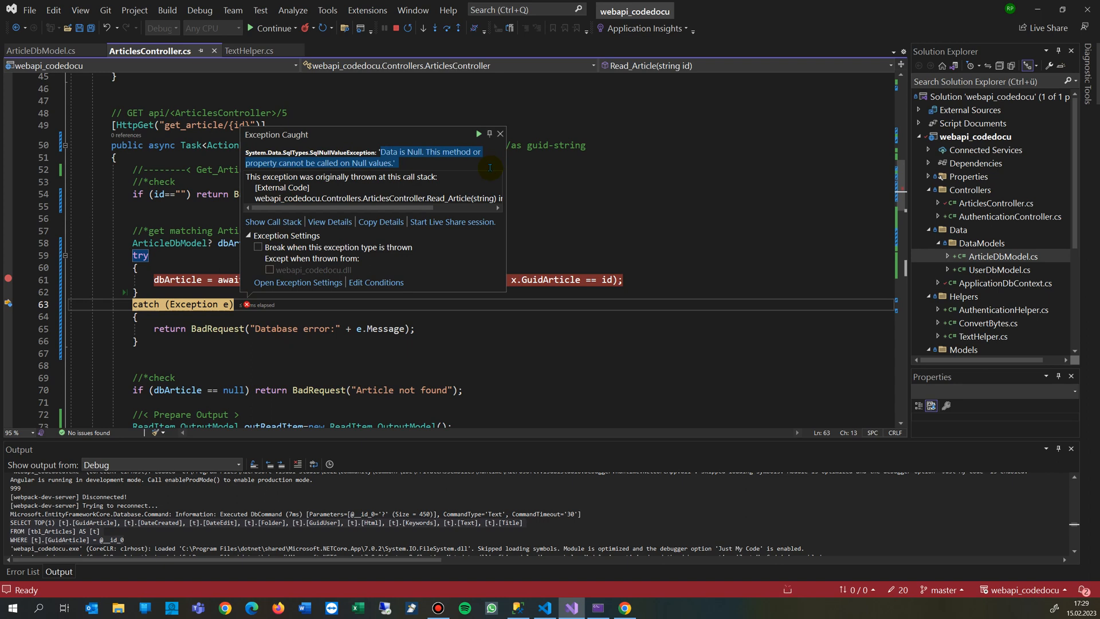
mouse_move(461, 164)
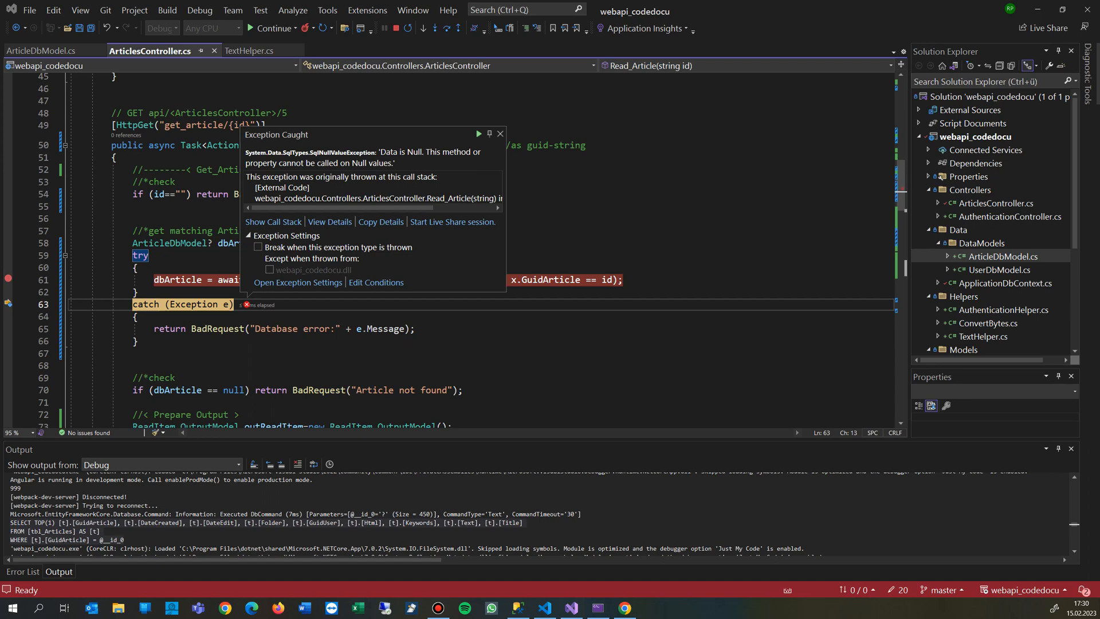
Paste the copied SqlNullValueException message into the Word document as a note.
left_click(305, 607)
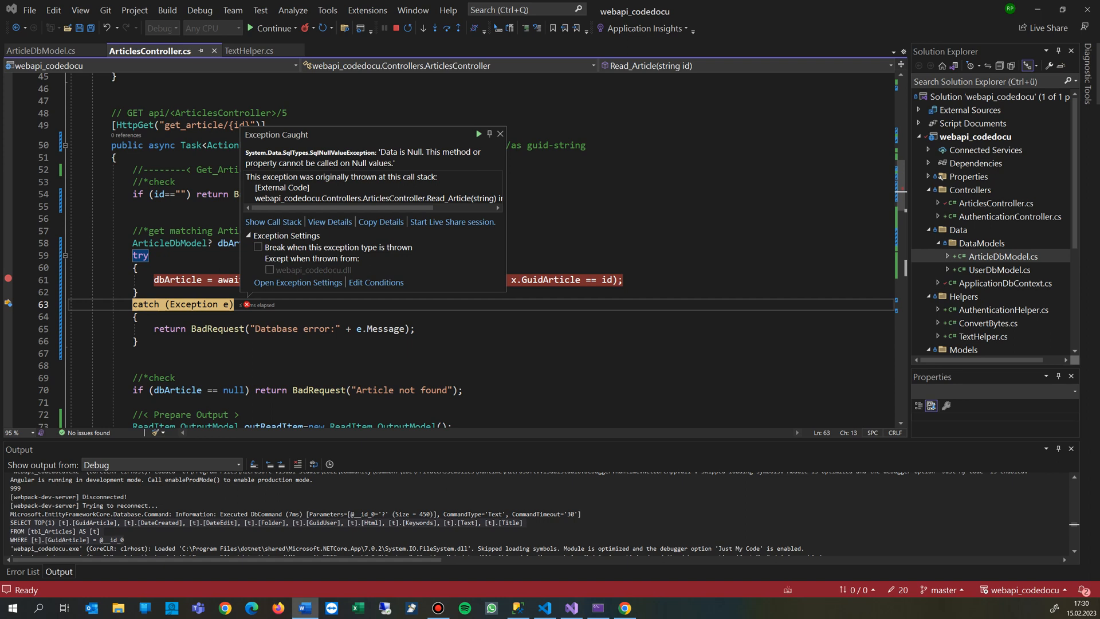
mouse_move(502, 95)
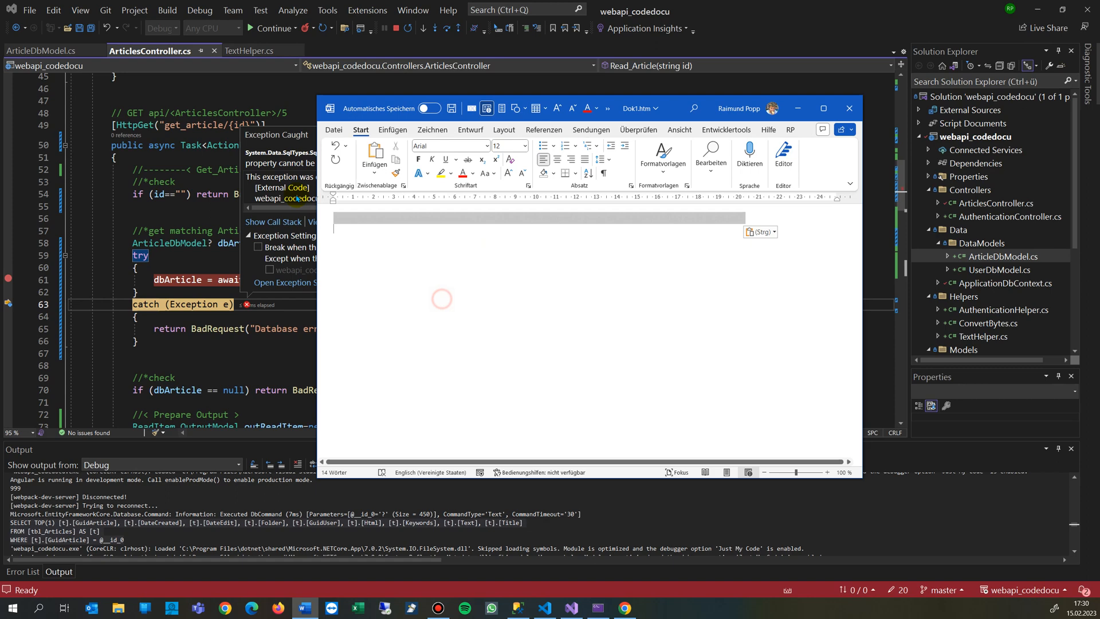
left_click(486, 108)
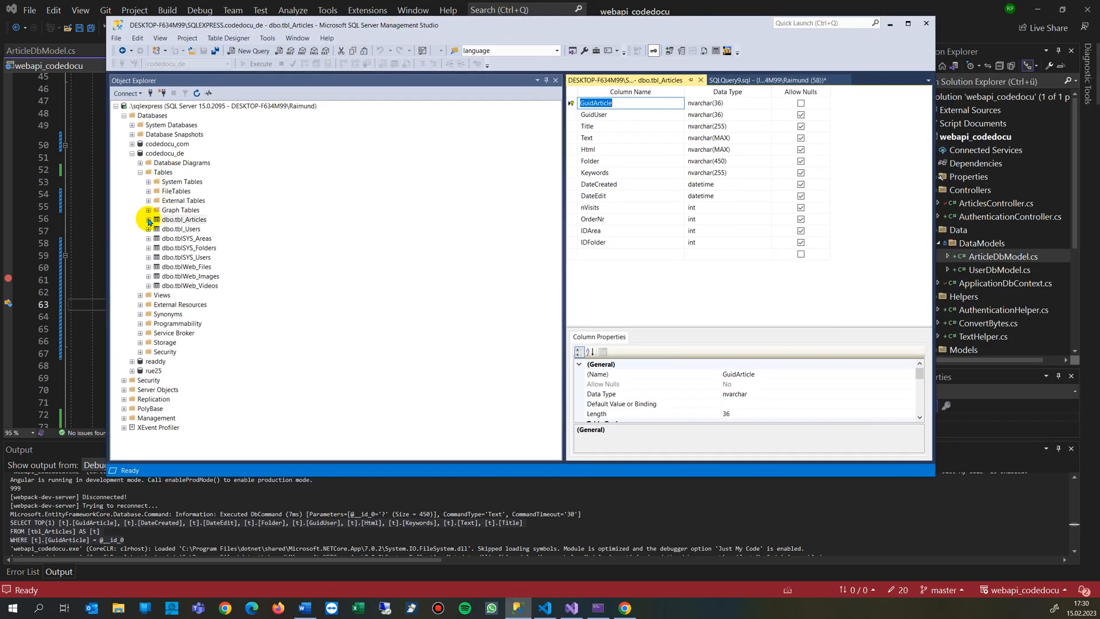
Expand dbo.tbl_Articles and review the Allow Nulls checkboxes in its column design.
left_click(147, 219)
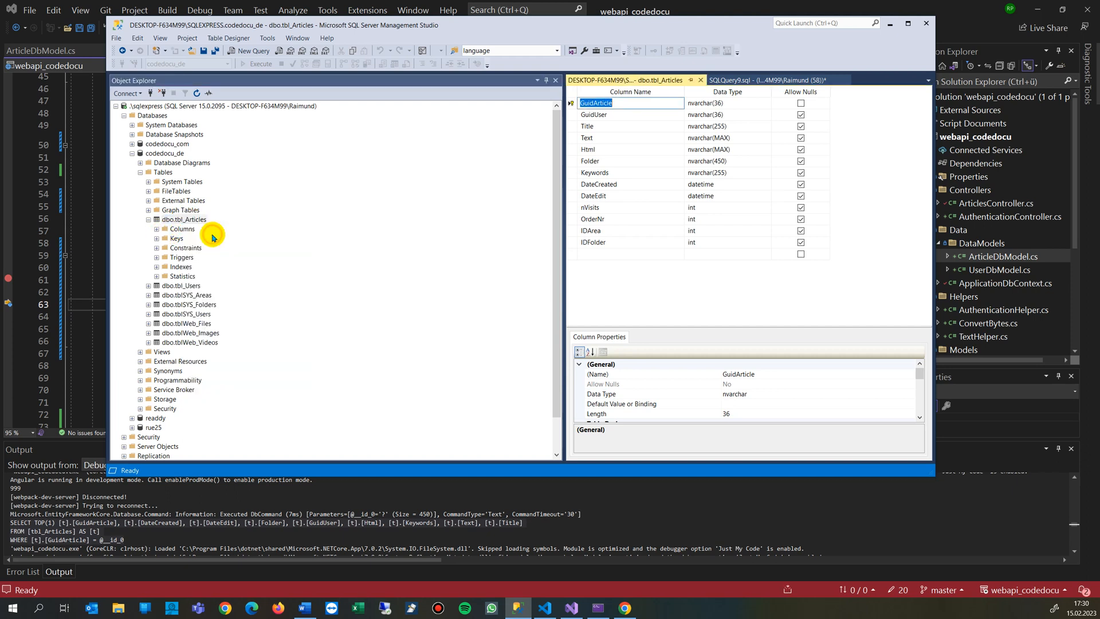
left_click(595, 102)
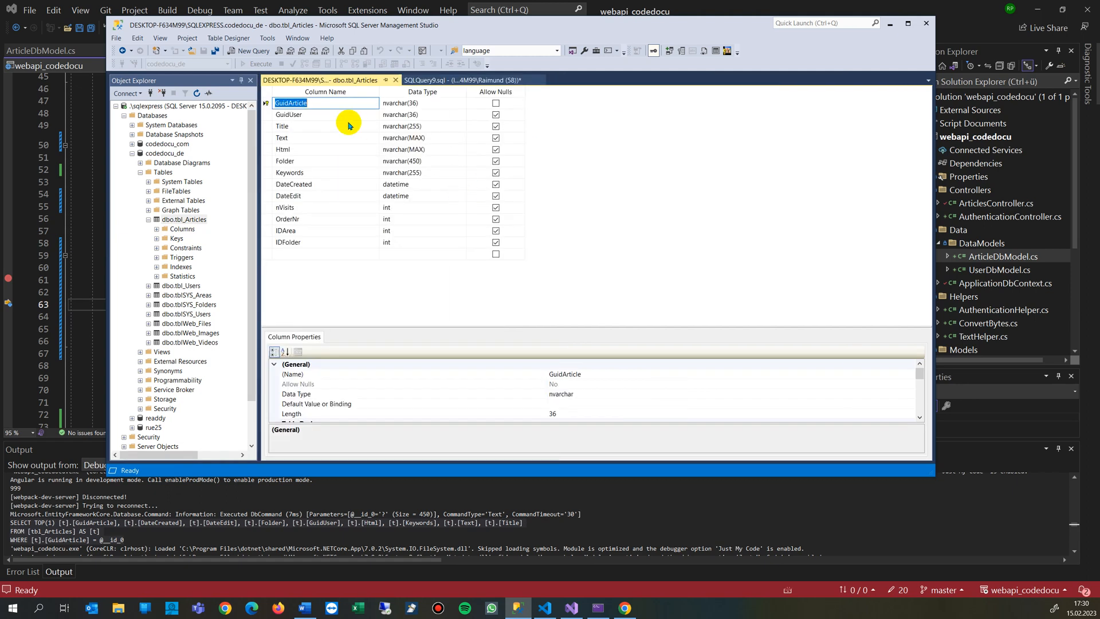
mouse_move(404, 129)
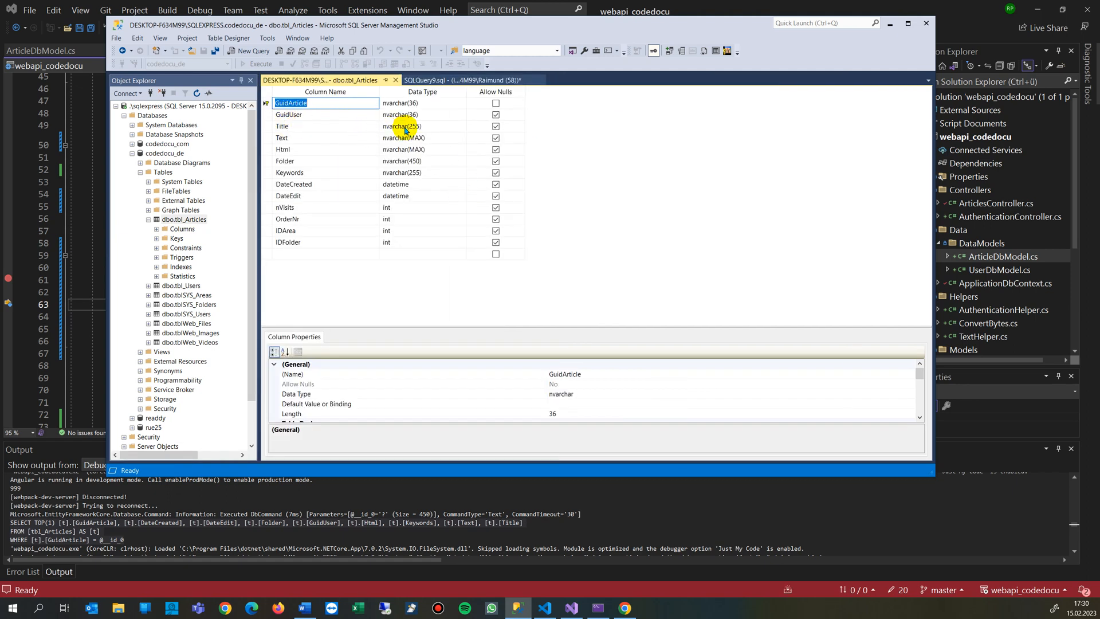
mouse_move(489, 96)
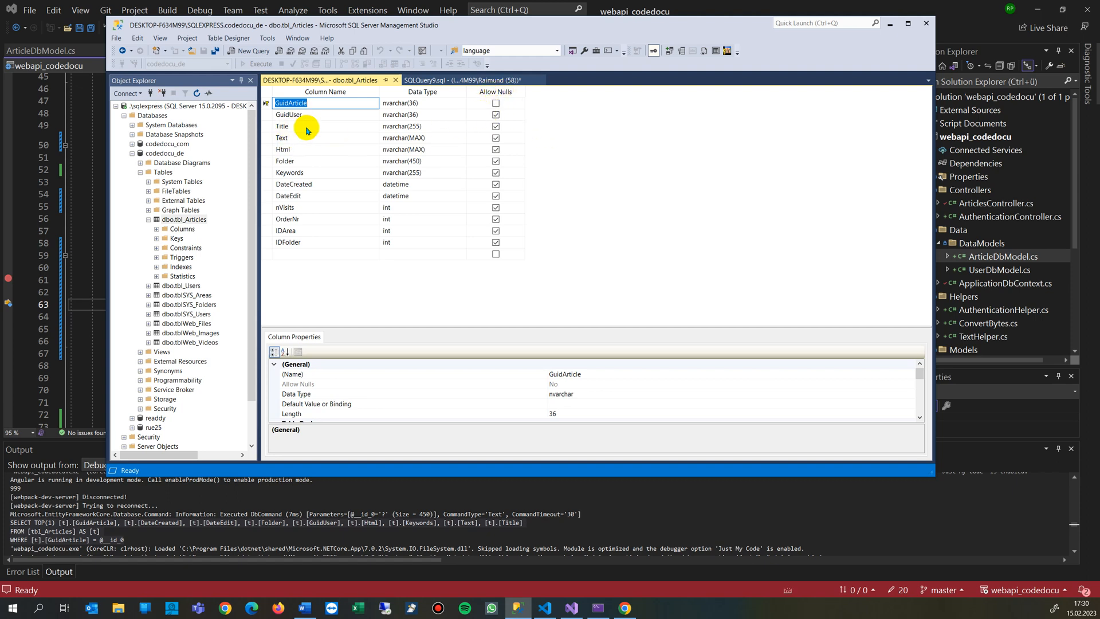
mouse_move(298, 152)
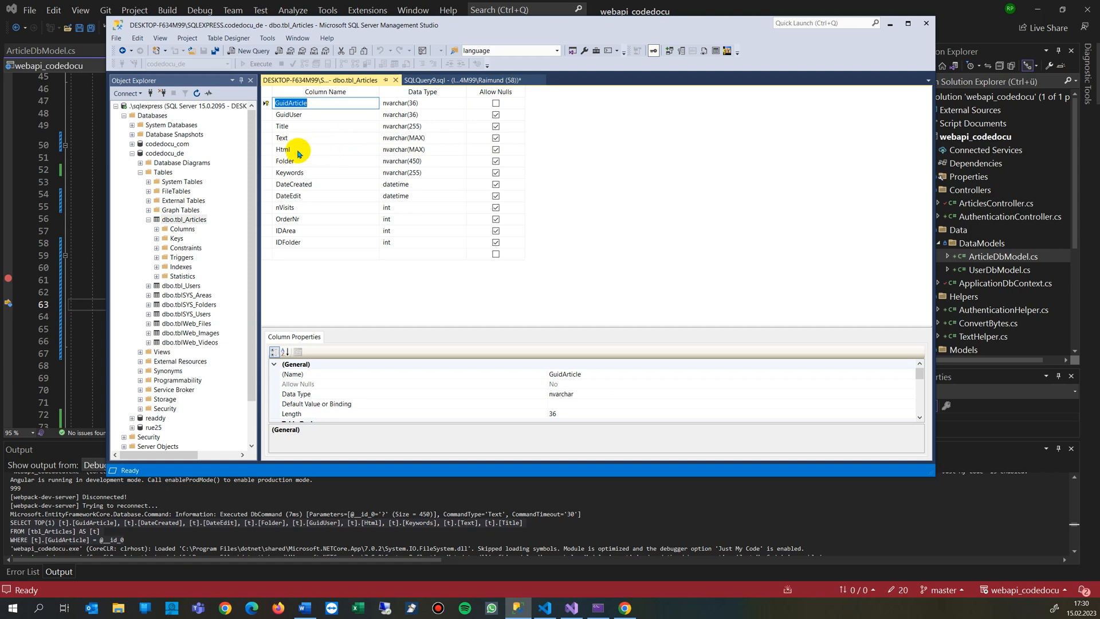
mouse_move(305, 171)
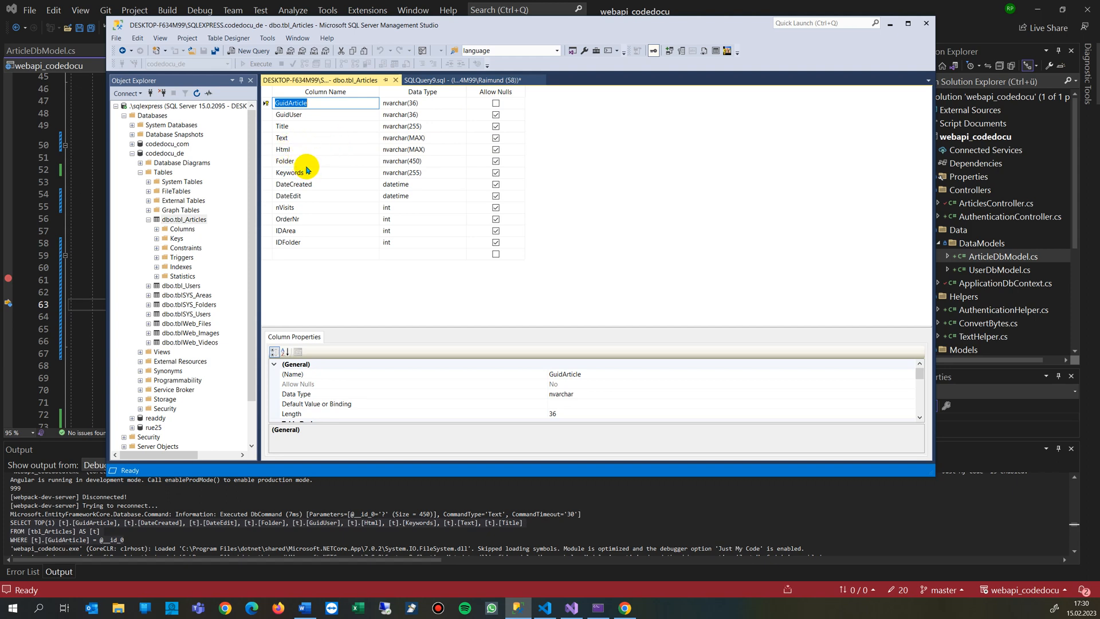
mouse_move(191, 221)
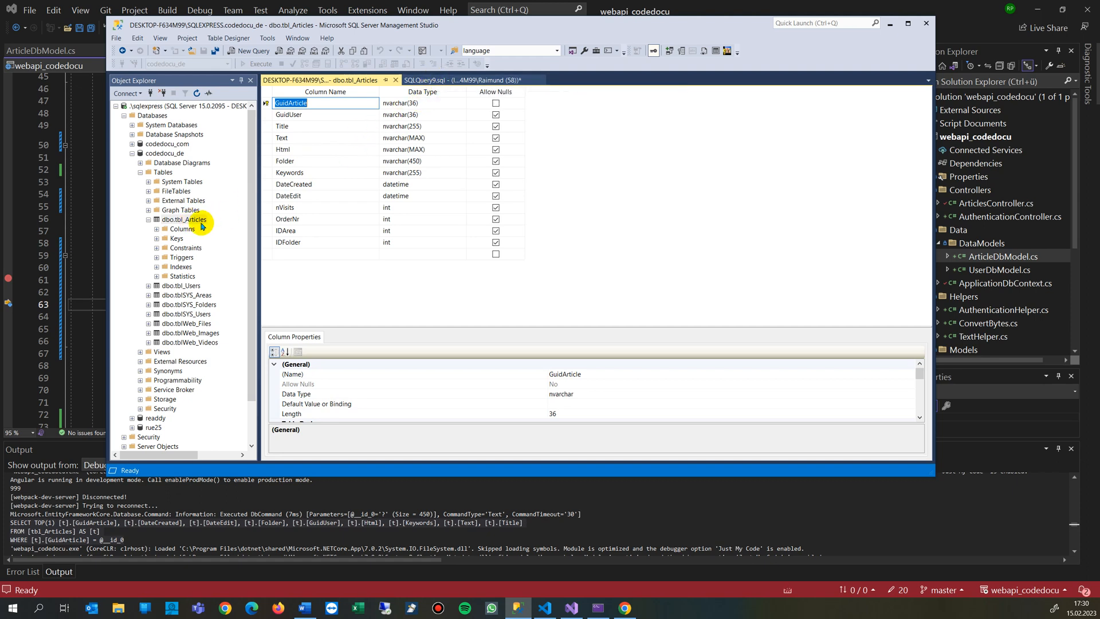
Run Select Top 1000 Rows on tbl_Articles, revealing NULLs in Folder and Keywords.
right_click(186, 219)
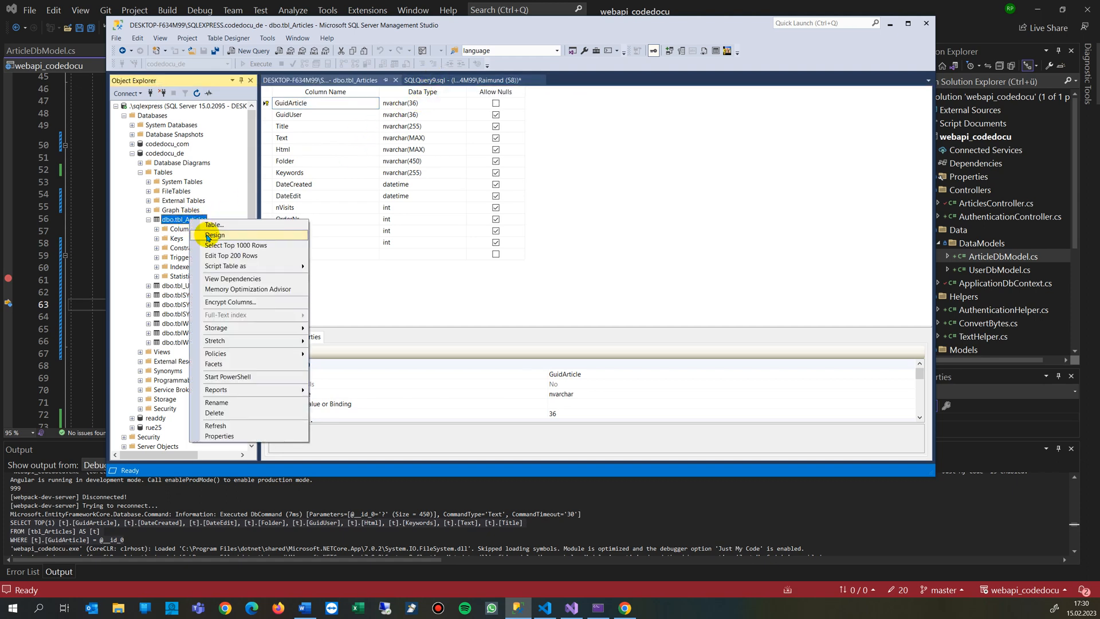
mouse_move(231, 248)
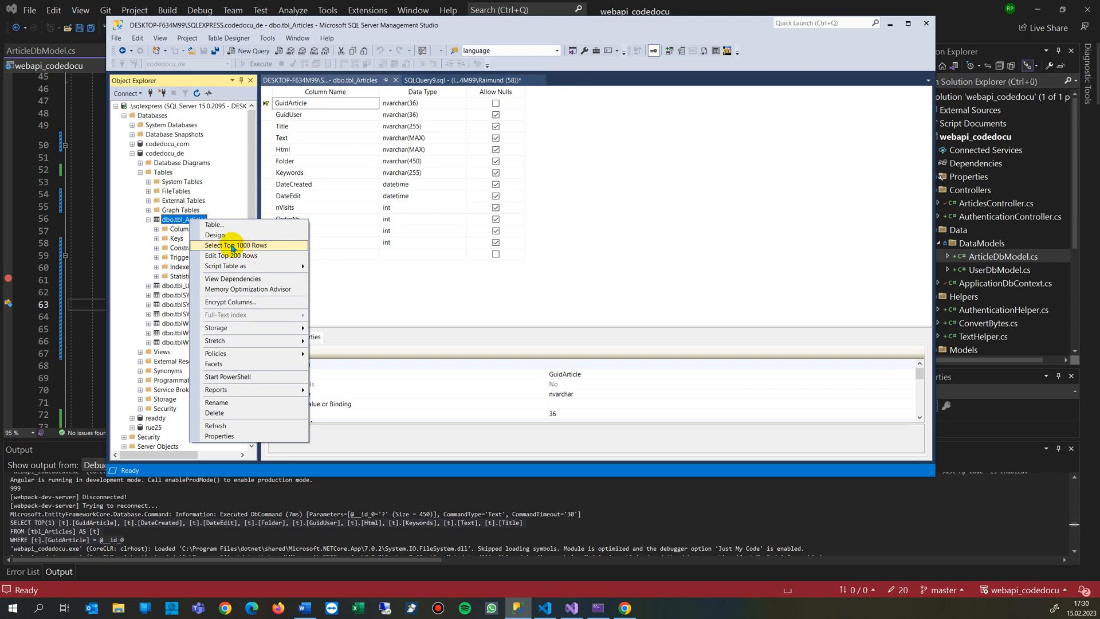
left_click(236, 246)
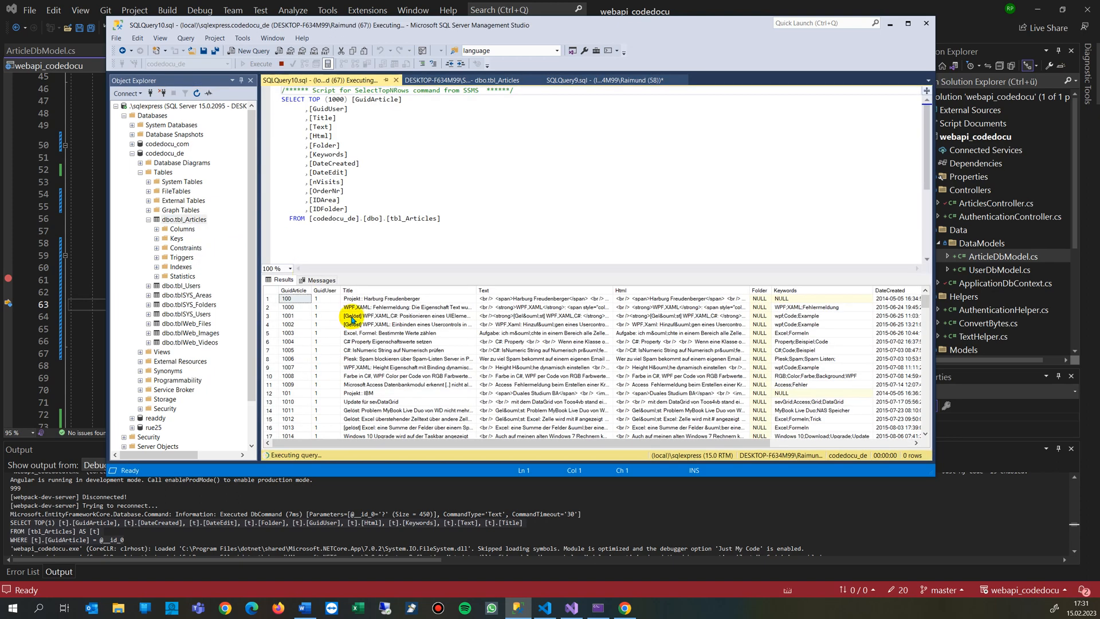
left_click(260, 49)
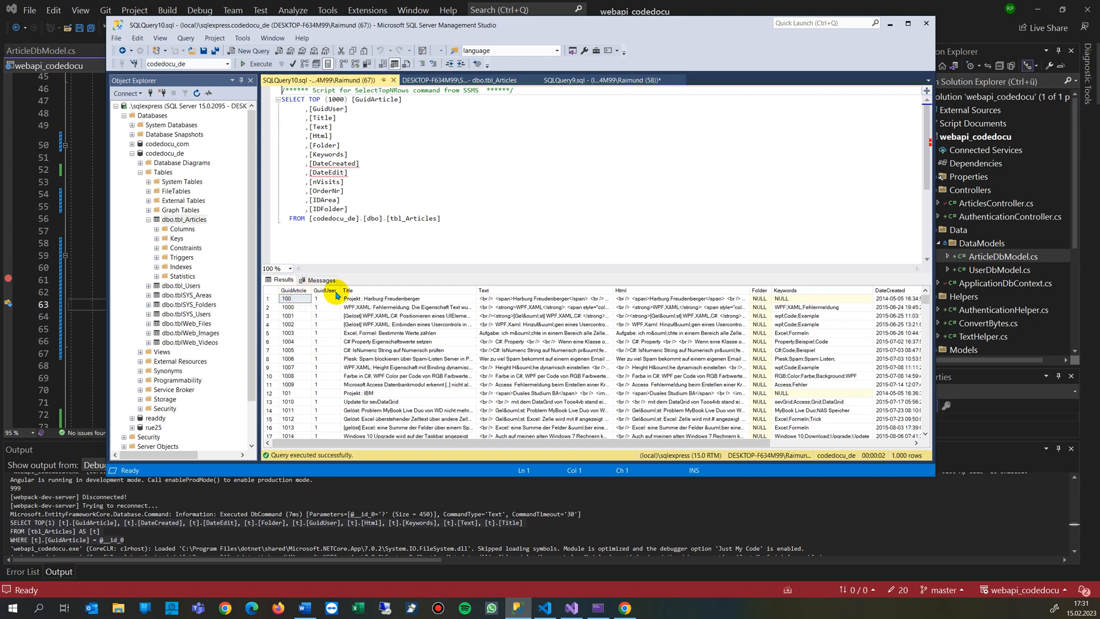
mouse_move(763, 290)
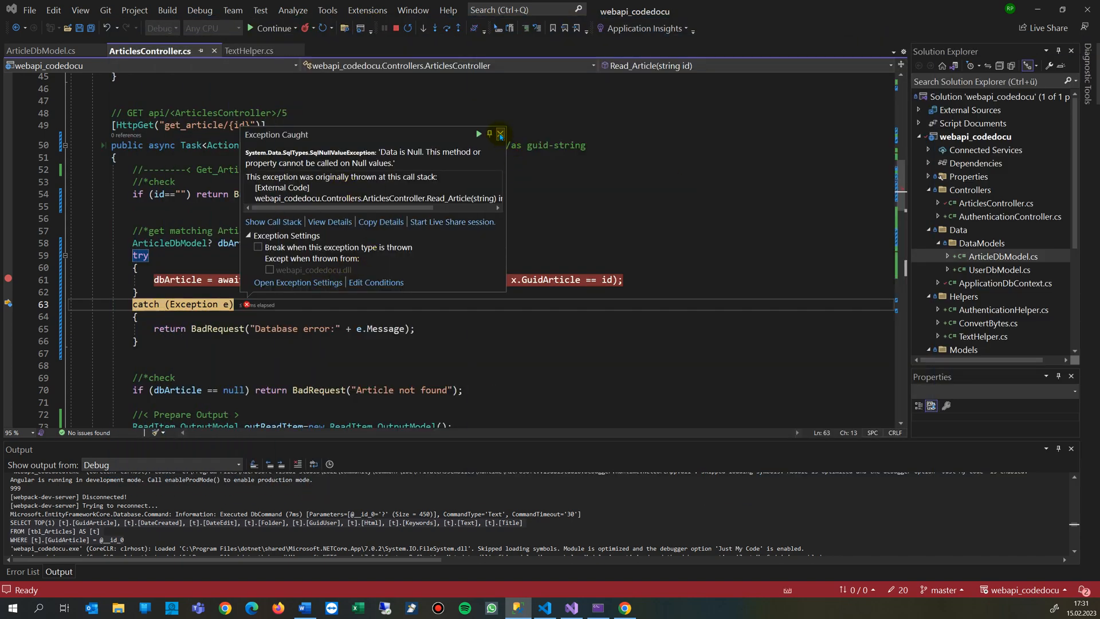
Dismiss the Data is Null exception and open ArticleDbModel.cs from Data > DataModels.
left_click(501, 134)
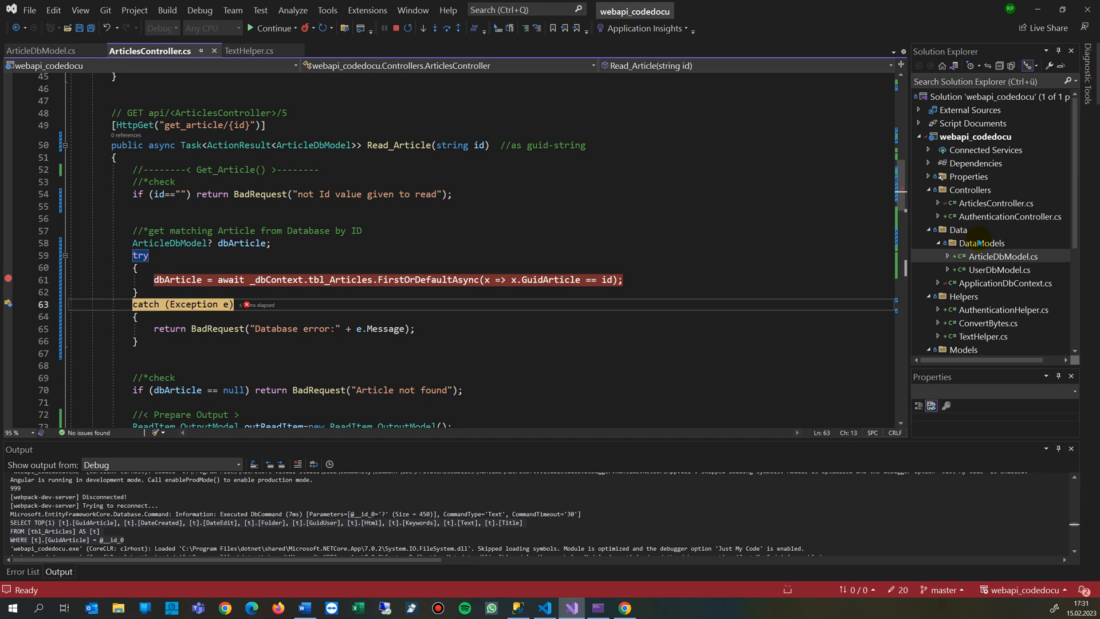
mouse_move(986, 287)
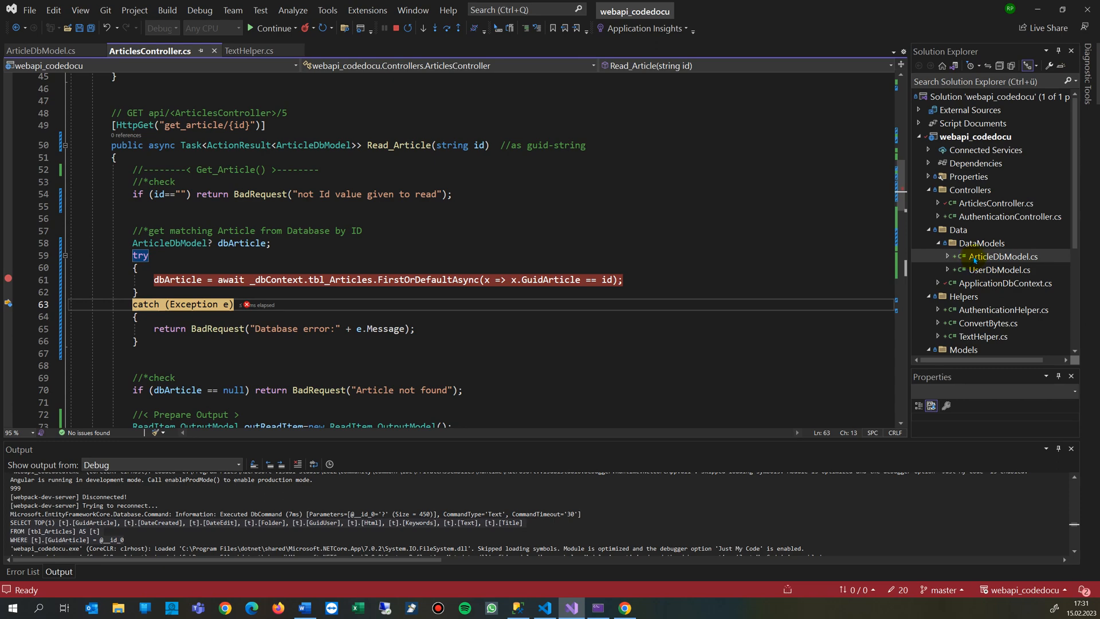
left_click(1009, 256)
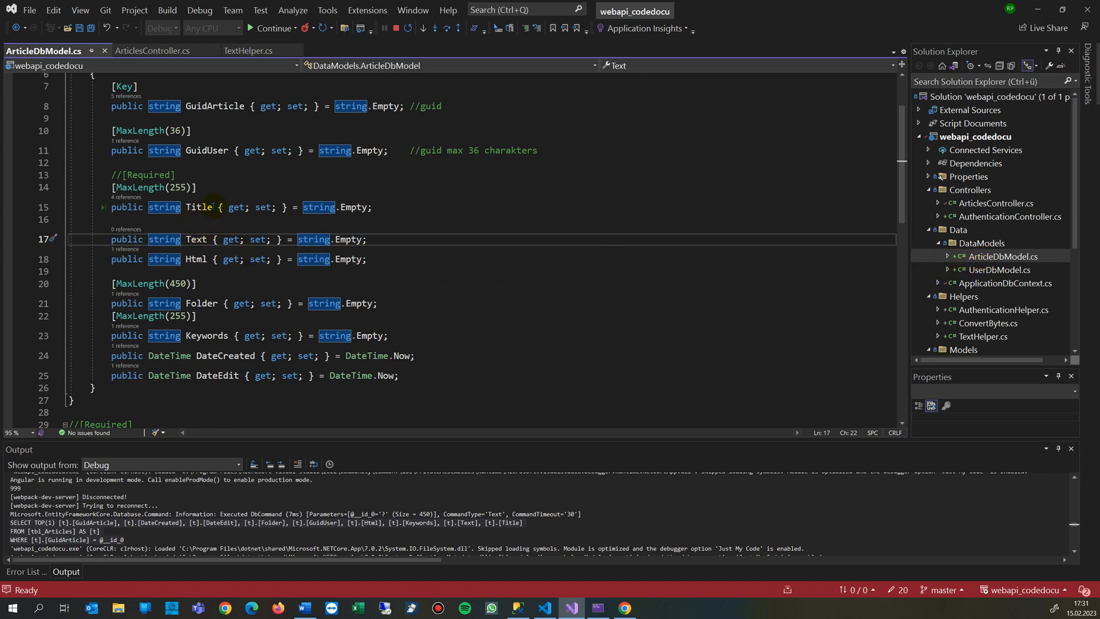
Change the Title property of ArticleDbModel from string to string?
left_click(199, 207)
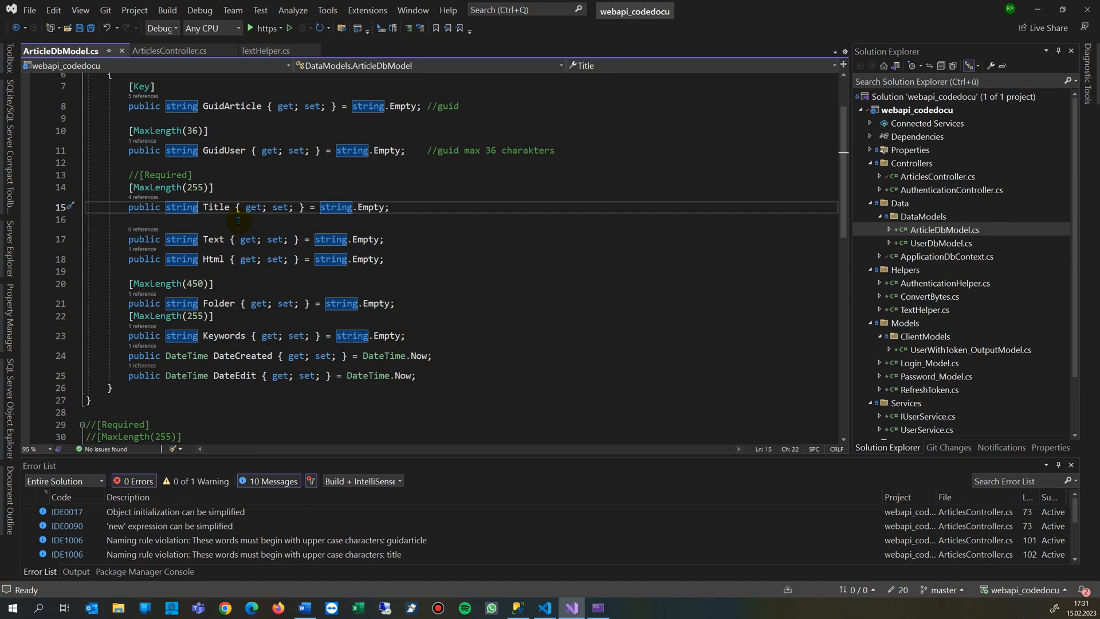
type("?")
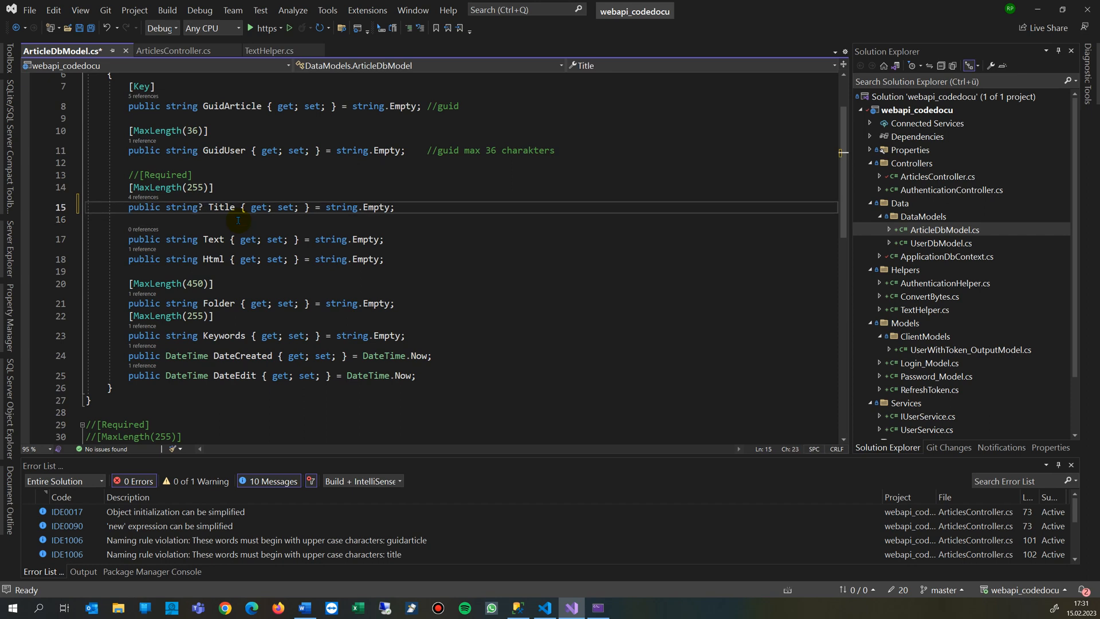
left_click(213, 239)
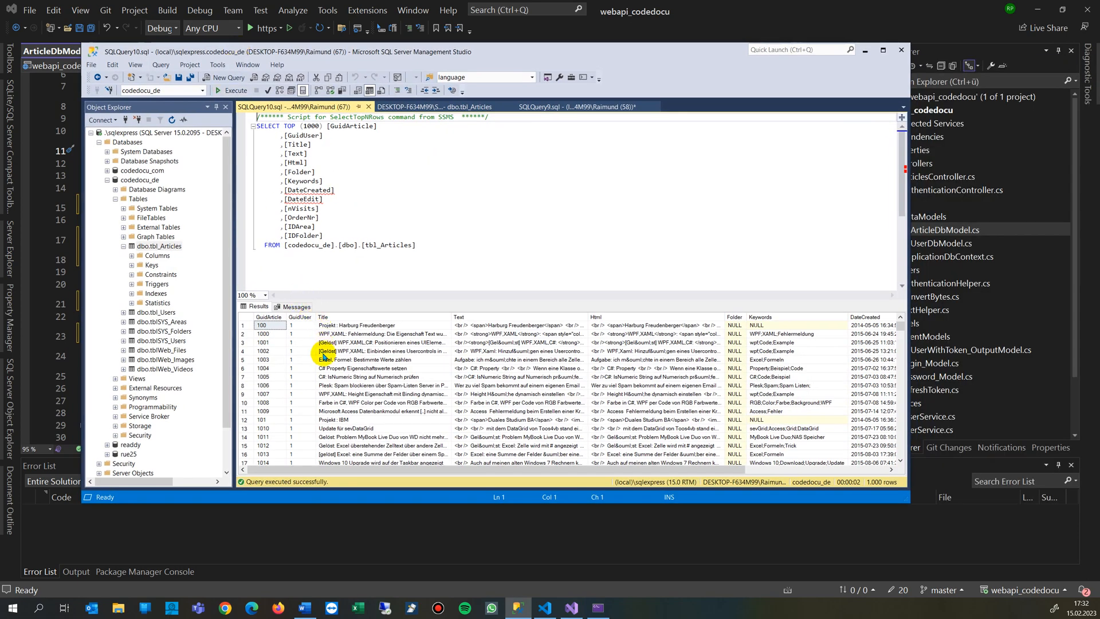
mouse_move(737, 318)
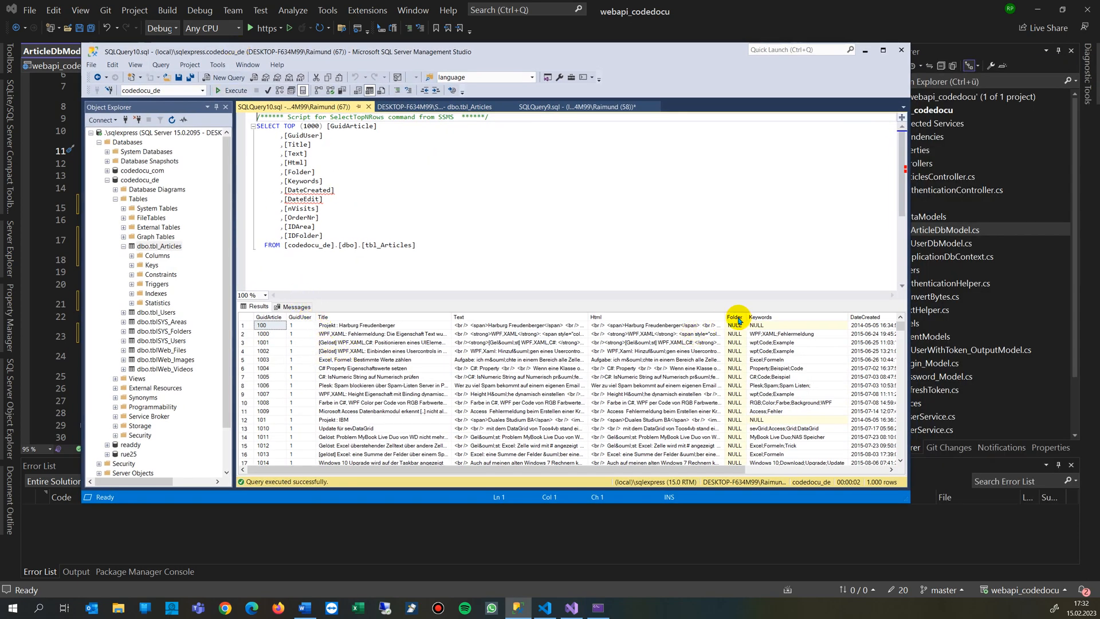
left_click(436, 105)
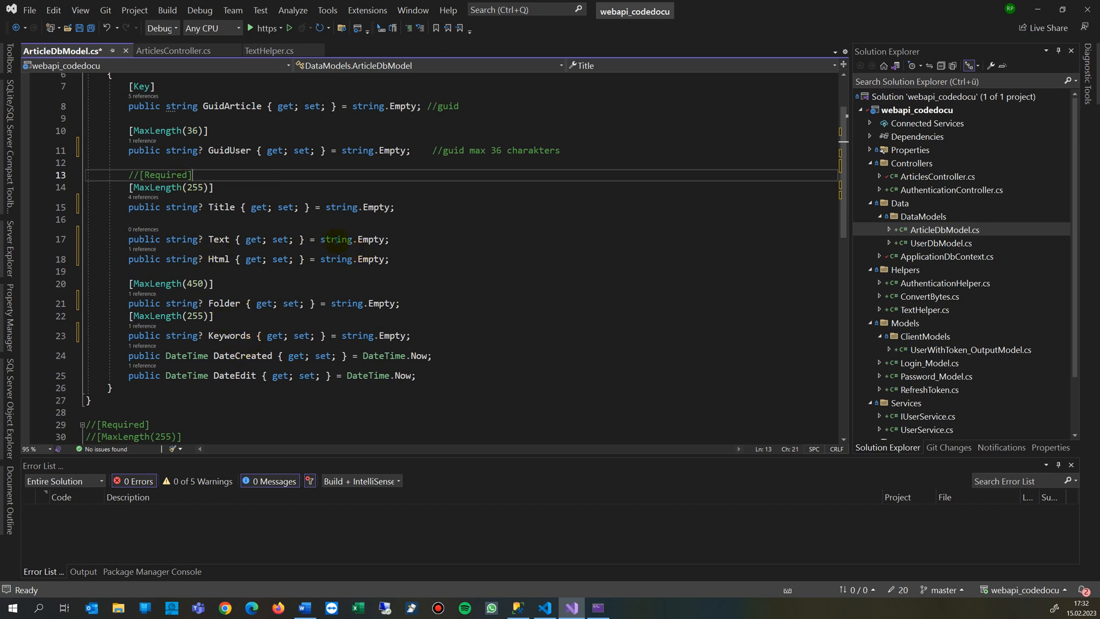
mouse_move(184, 150)
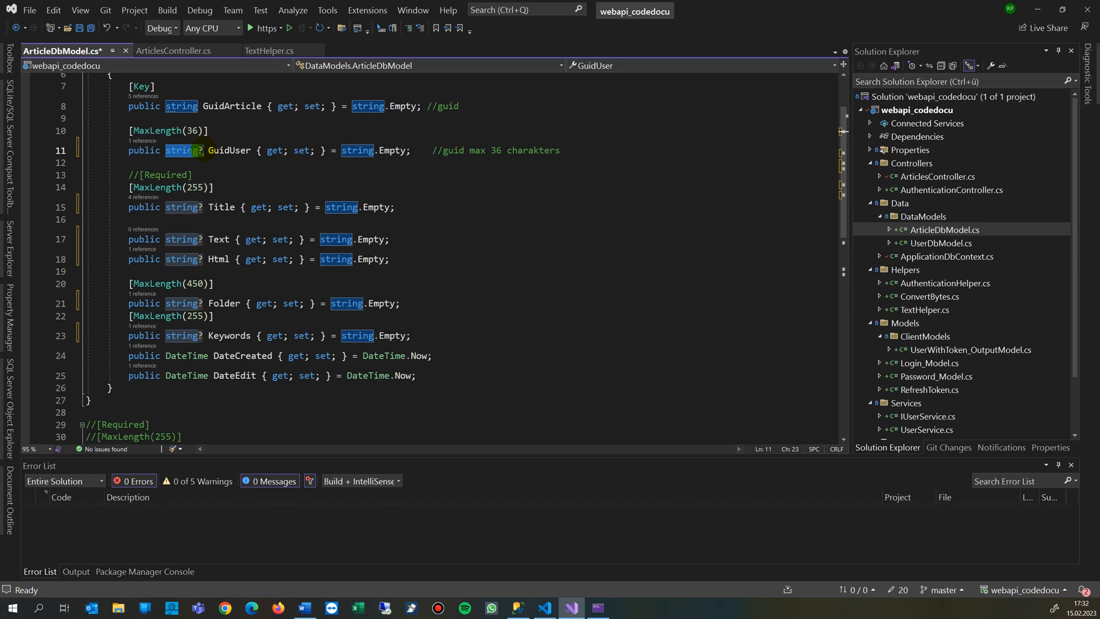
mouse_move(604, 224)
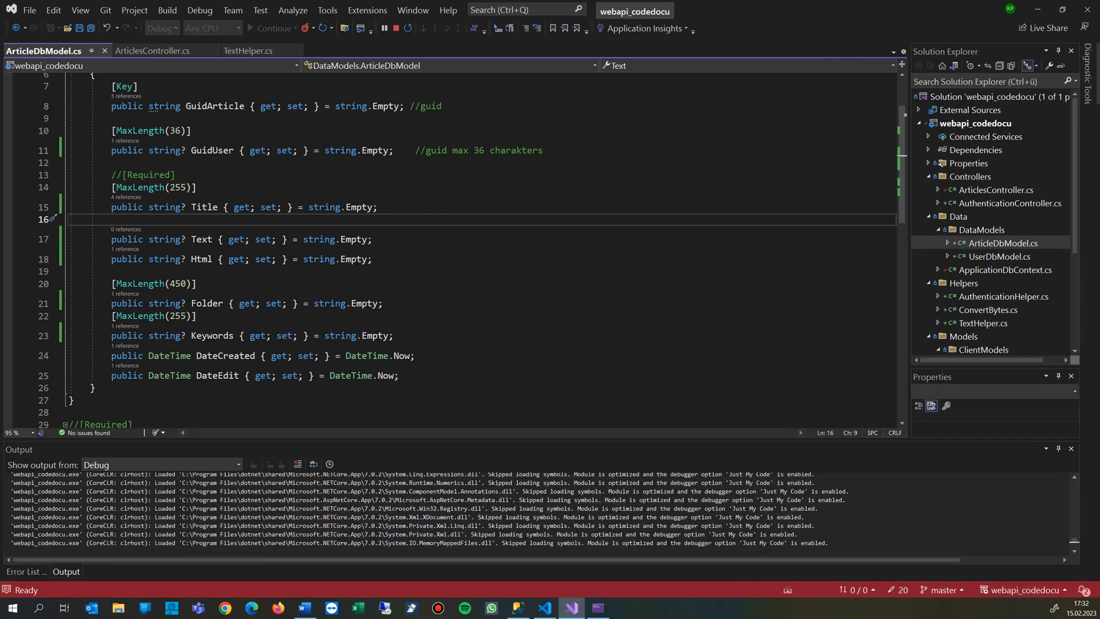
Bring up the Swagger page at localhost once the web API runs under the debugger.
left_click(623, 608)
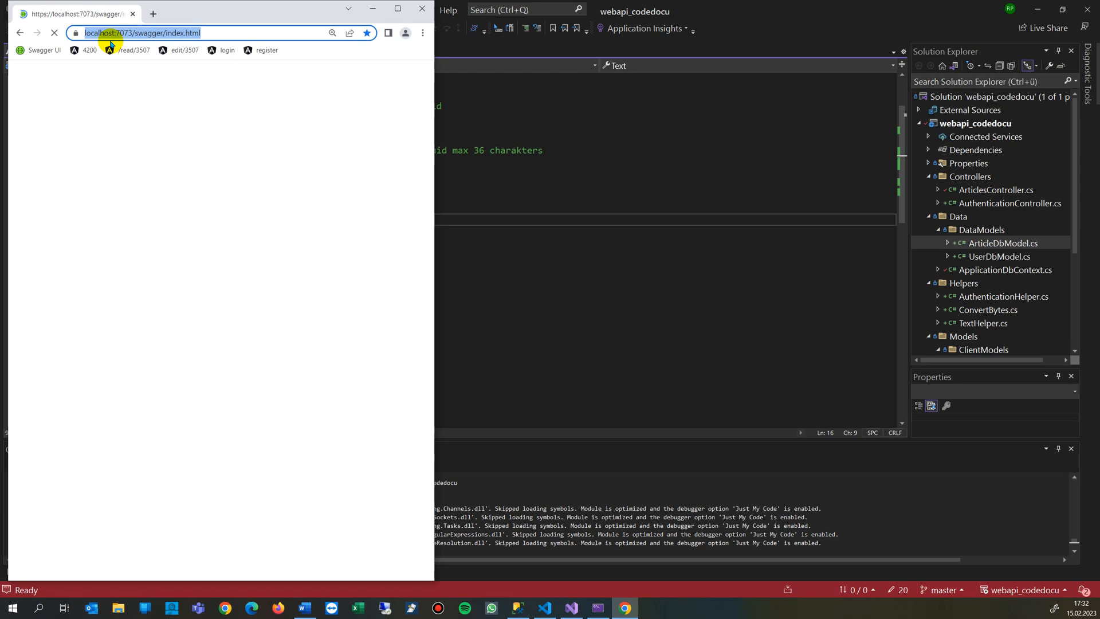
Load the frontend on localhost:4200, briefly checking the ArticlesController code.
left_click(90, 49)
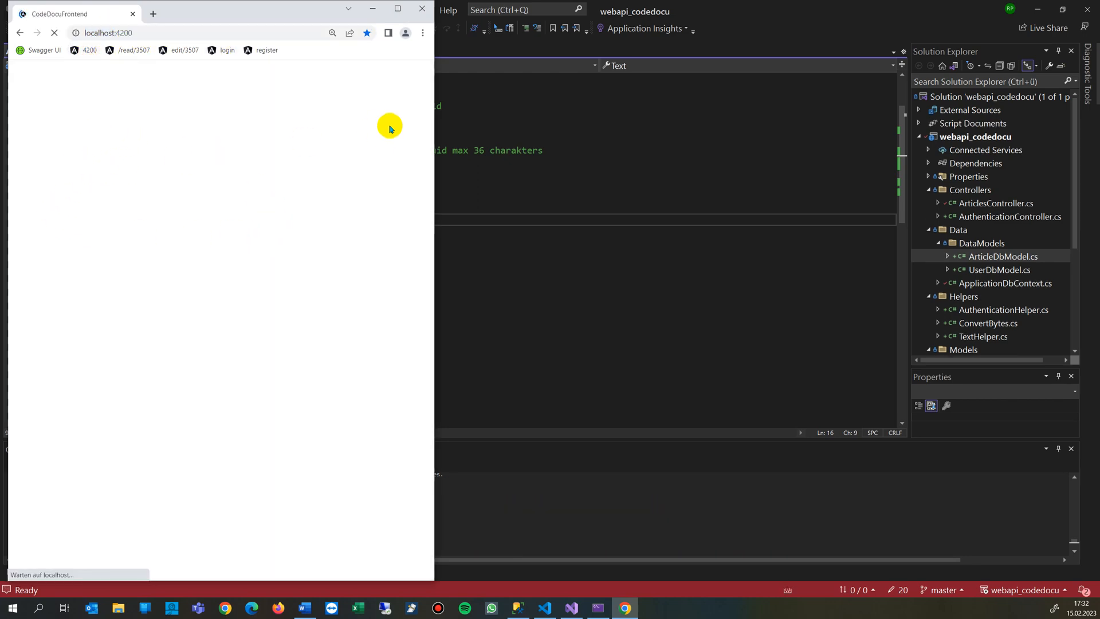
left_click(571, 608)
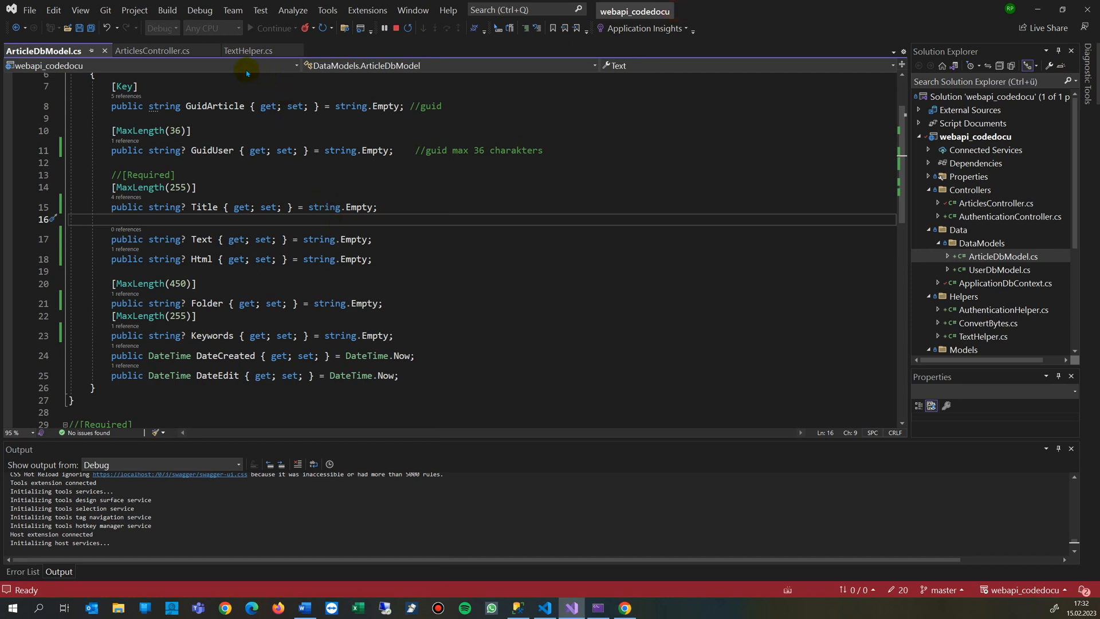
left_click(150, 50)
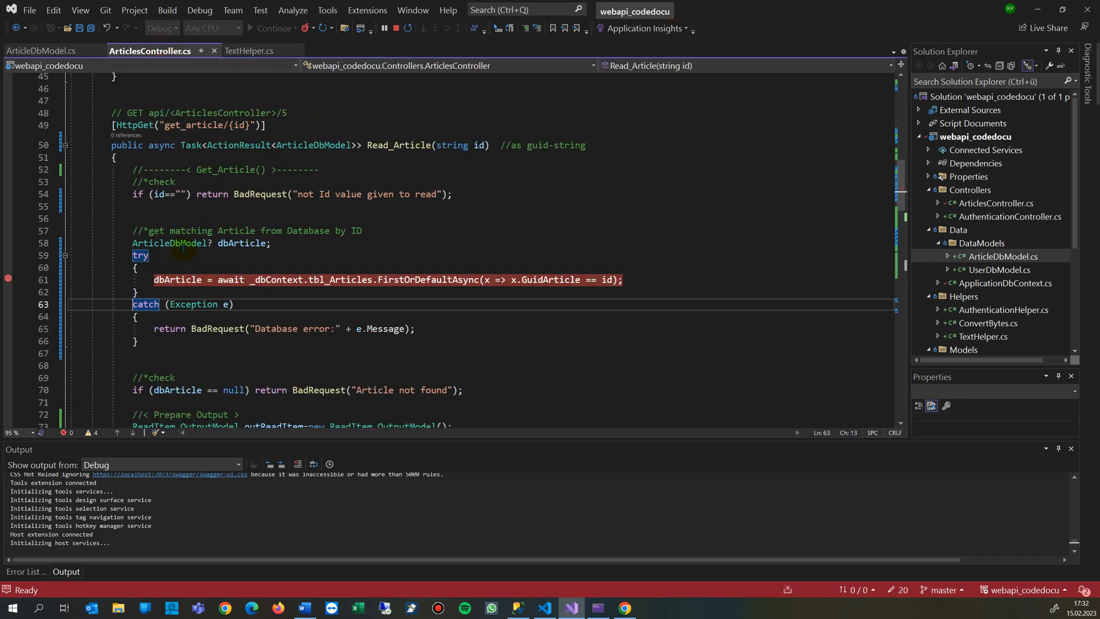
left_click(623, 608)
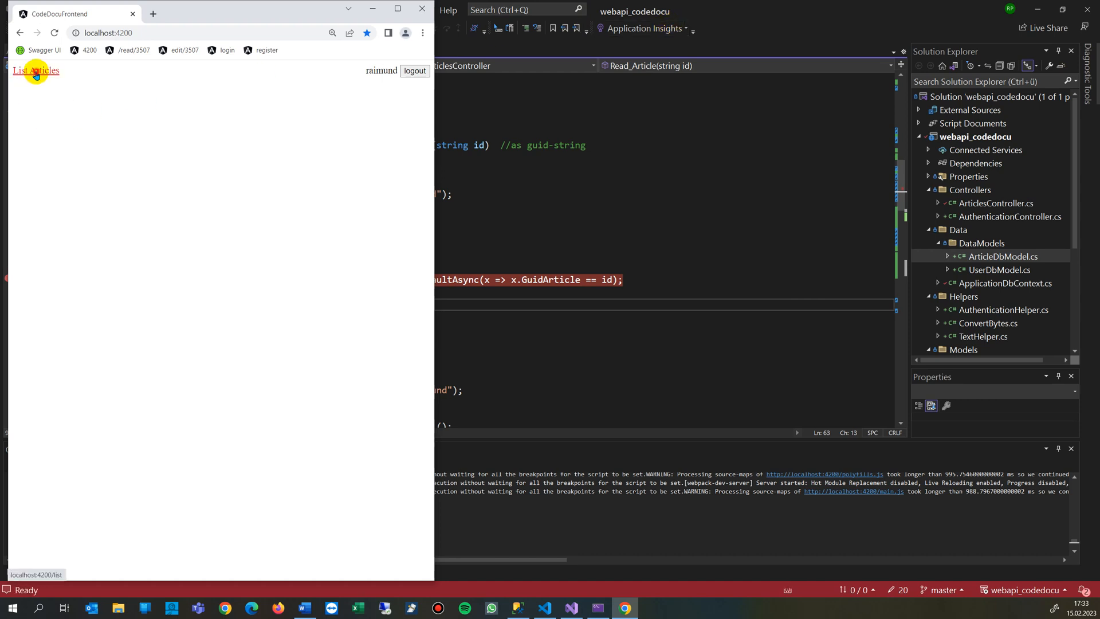
List the articles and request article 999, hitting the Read_Article breakpoint.
left_click(35, 69)
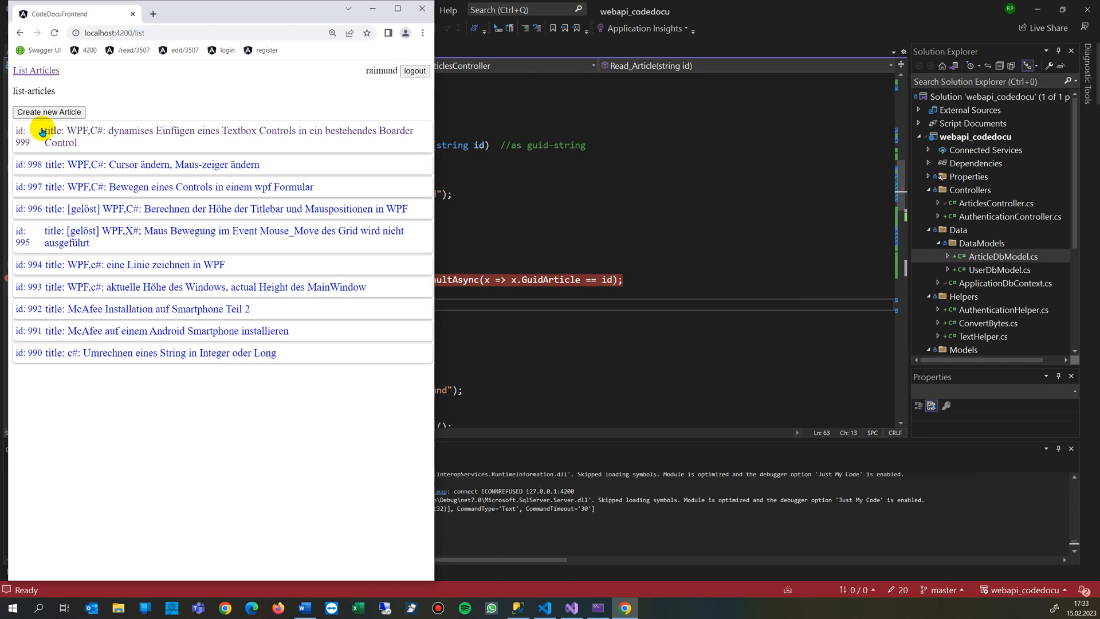
left_click(46, 131)
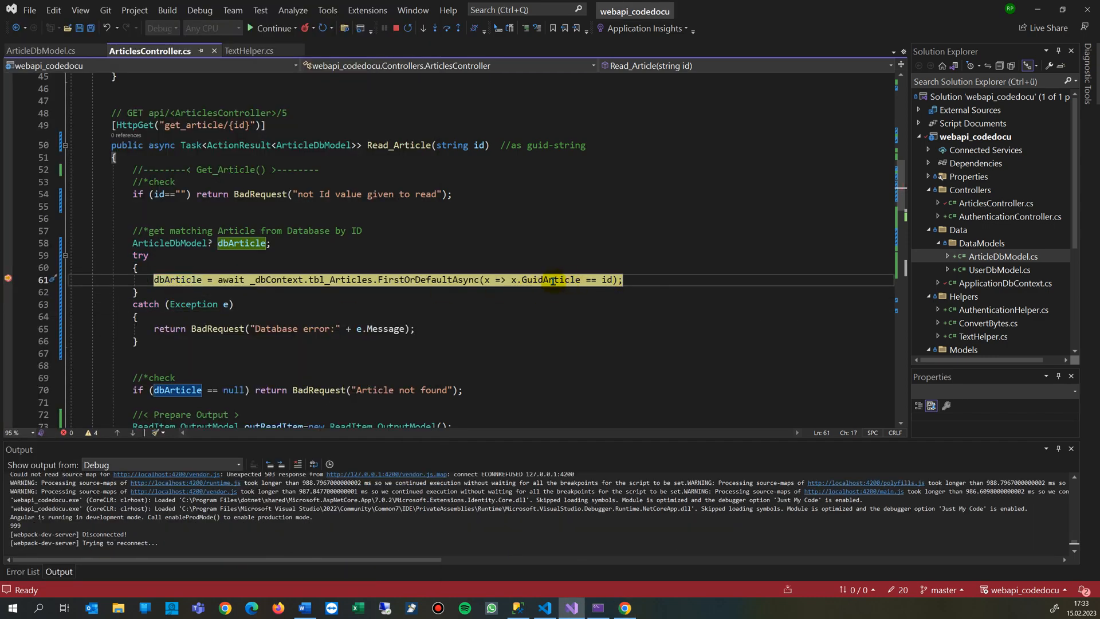
mouse_move(604, 280)
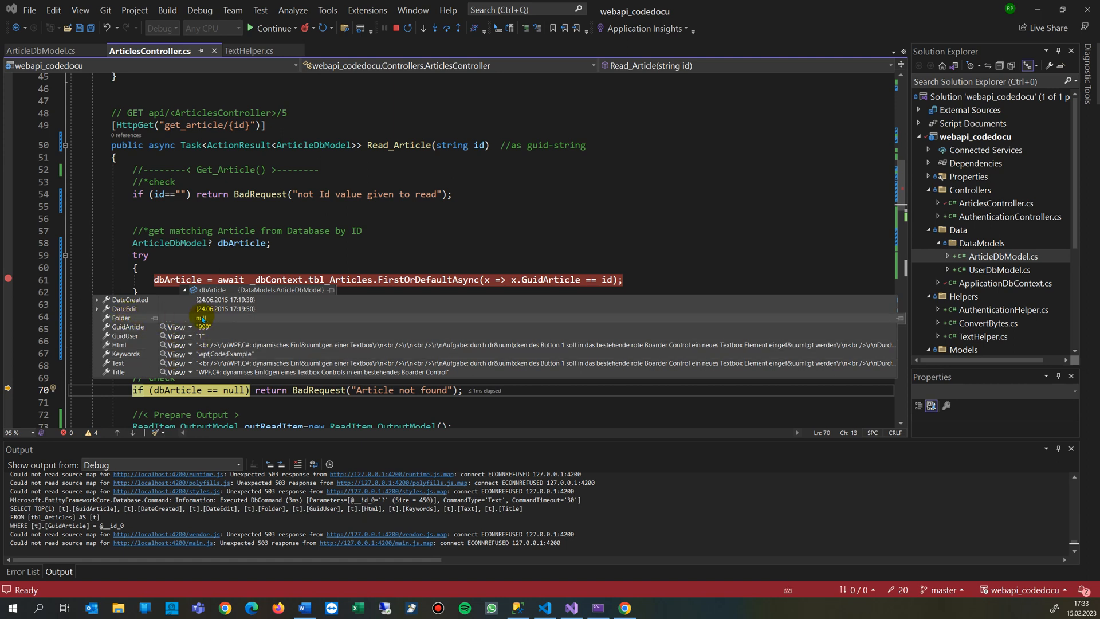
mouse_move(354, 318)
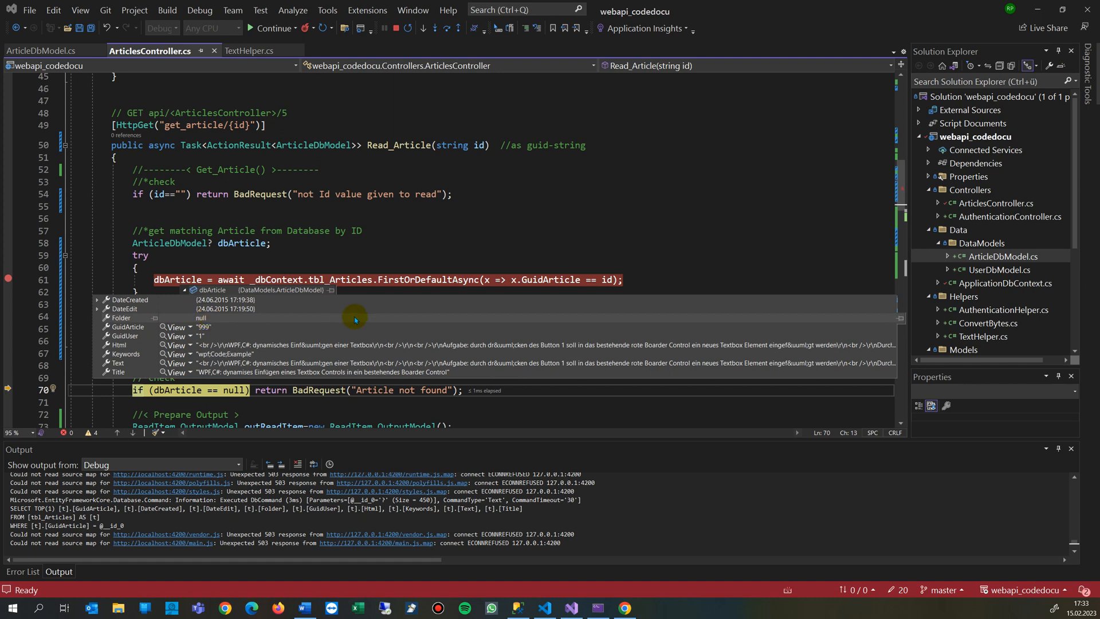